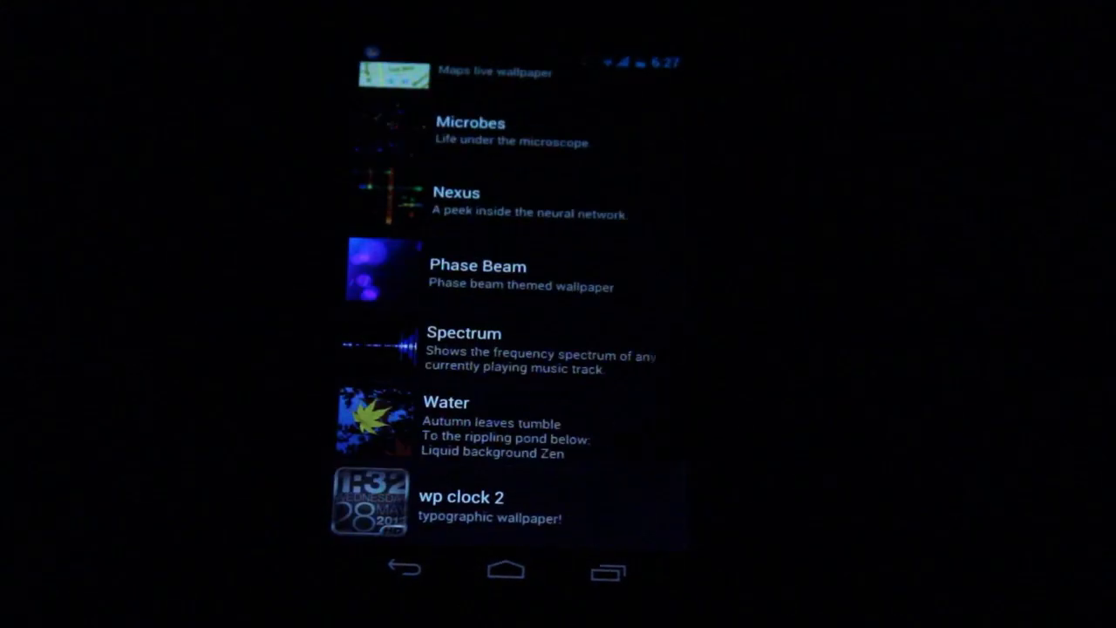
Select the wp clock 2 live wallpaper and enter its settings
{"action": "left_click", "coordinate": [462, 497]}
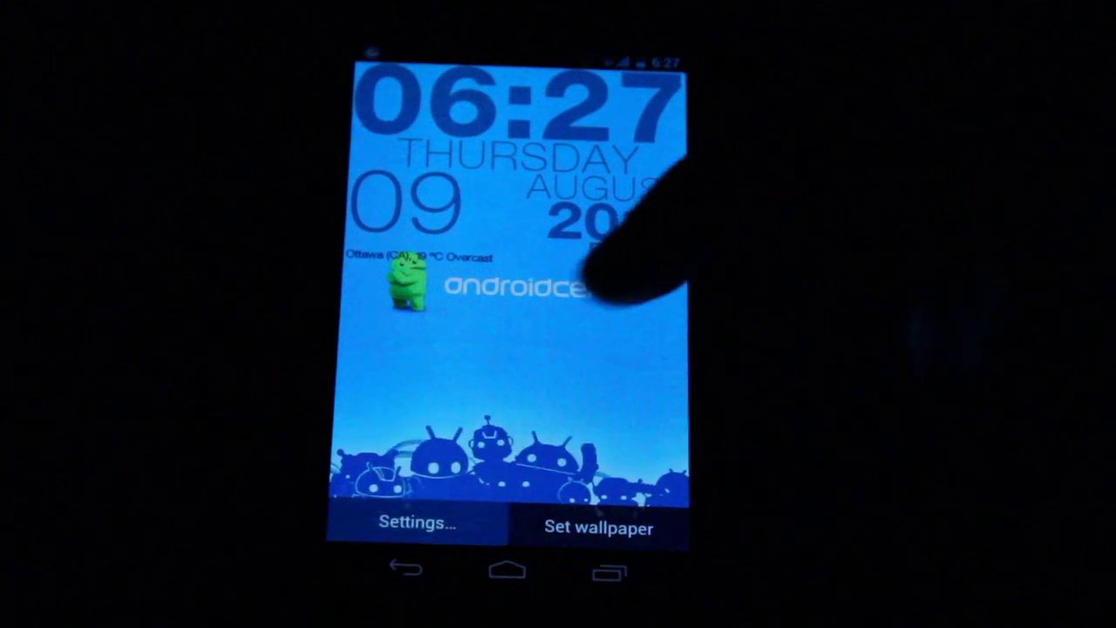
{"action": "left_click", "coordinate": [422, 527]}
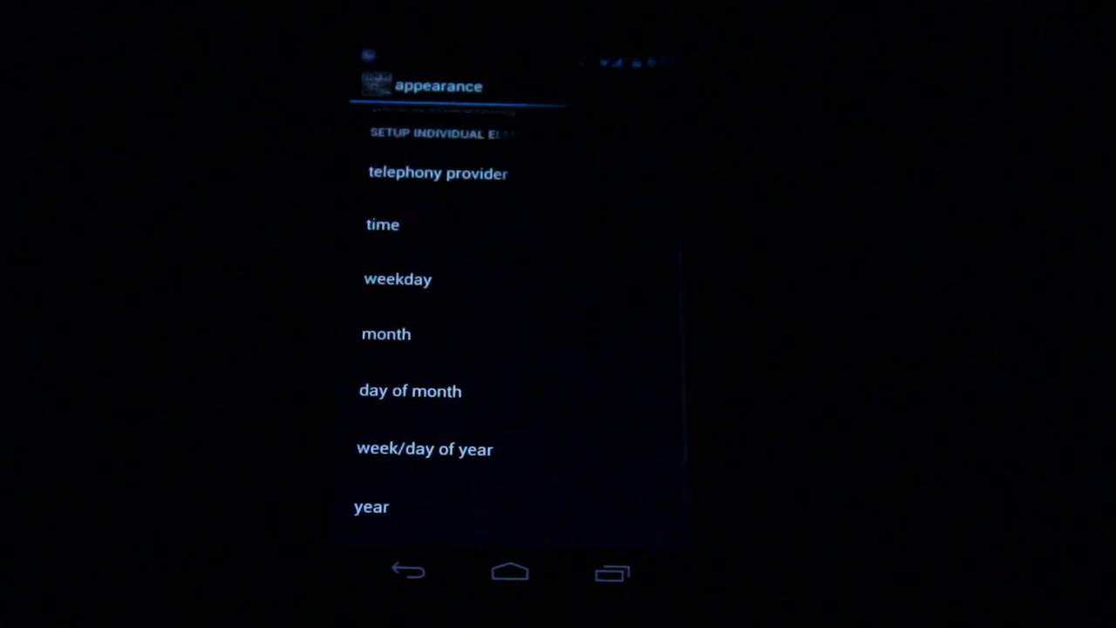
Review the weather element's options by scrolling through its settings page
{"action": "scroll", "scroll_direction": "down", "scroll_amount": 3}
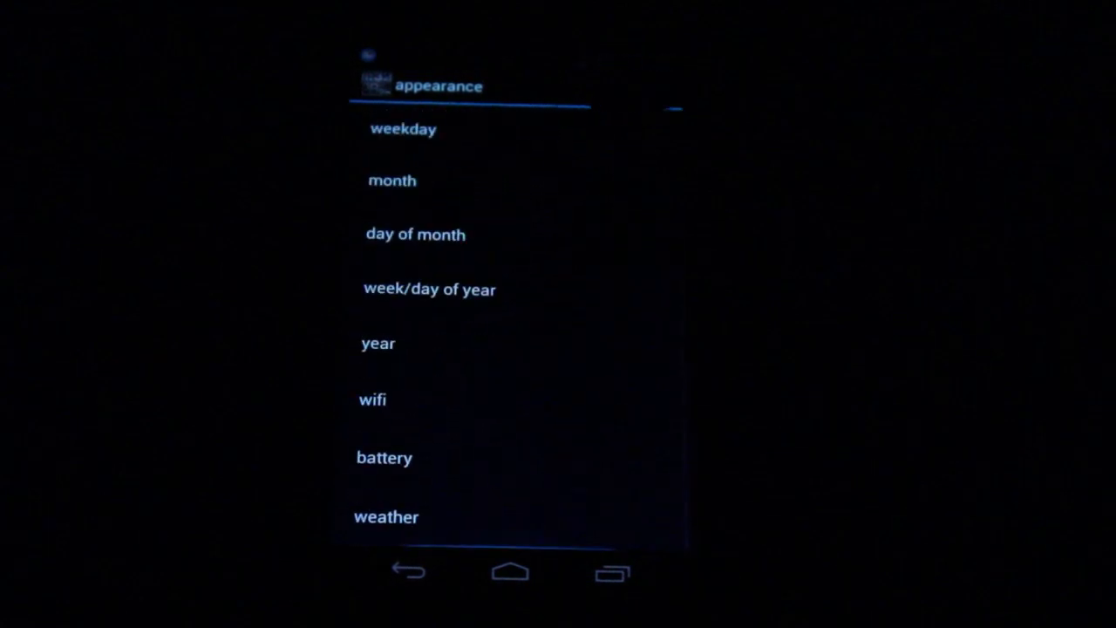
{"action": "left_click", "coordinate": [387, 516]}
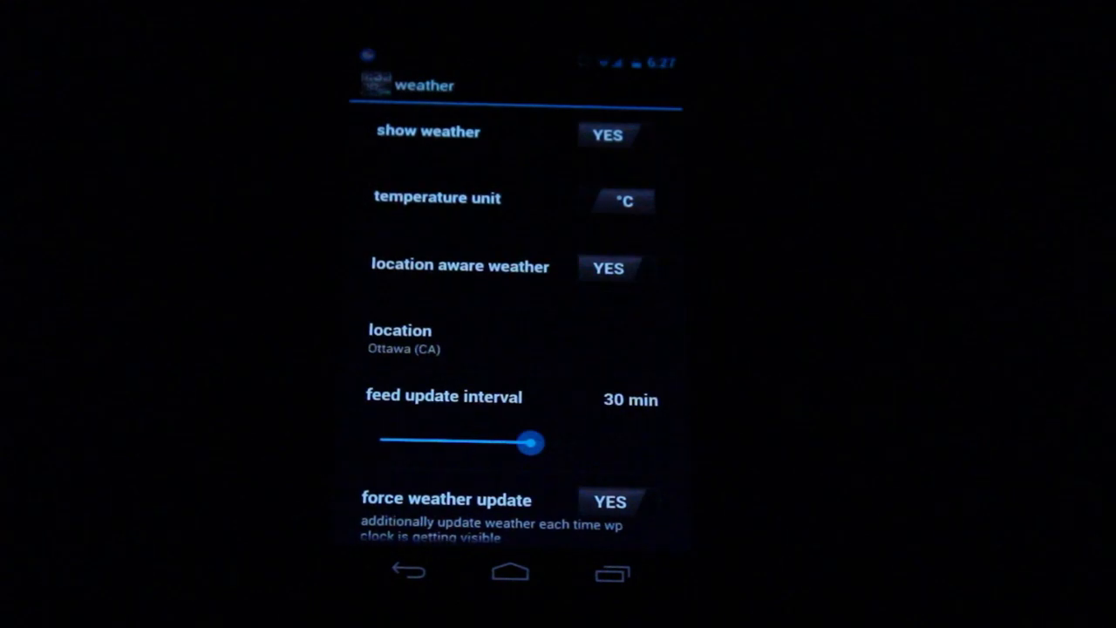
{"action": "scroll", "scroll_direction": "down", "scroll_amount": 3}
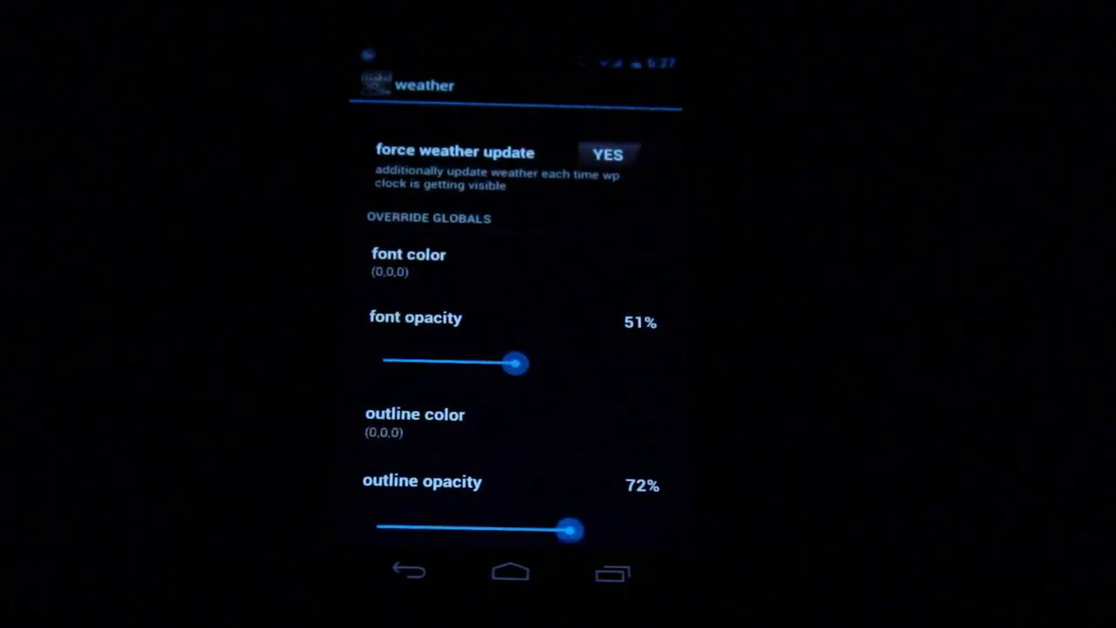
{"action": "scroll", "scroll_direction": "down", "scroll_amount": 3}
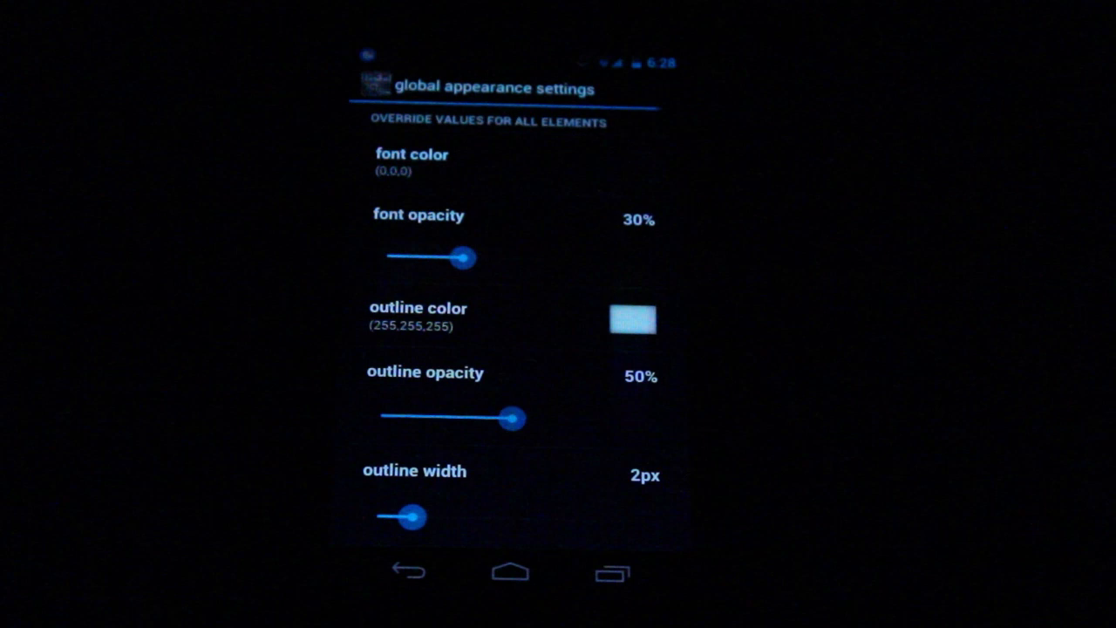
Preview a global text colour tone, keep the existing colours, and return to the appearance list
{"action": "left_click", "coordinate": [411, 161]}
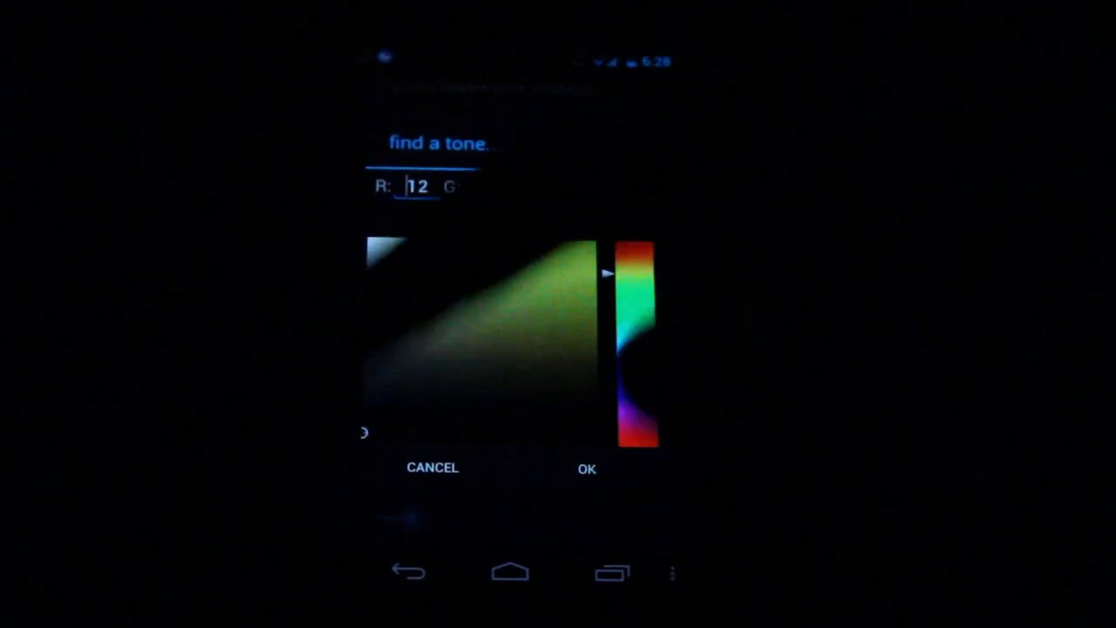
{"action": "left_click", "coordinate": [586, 468]}
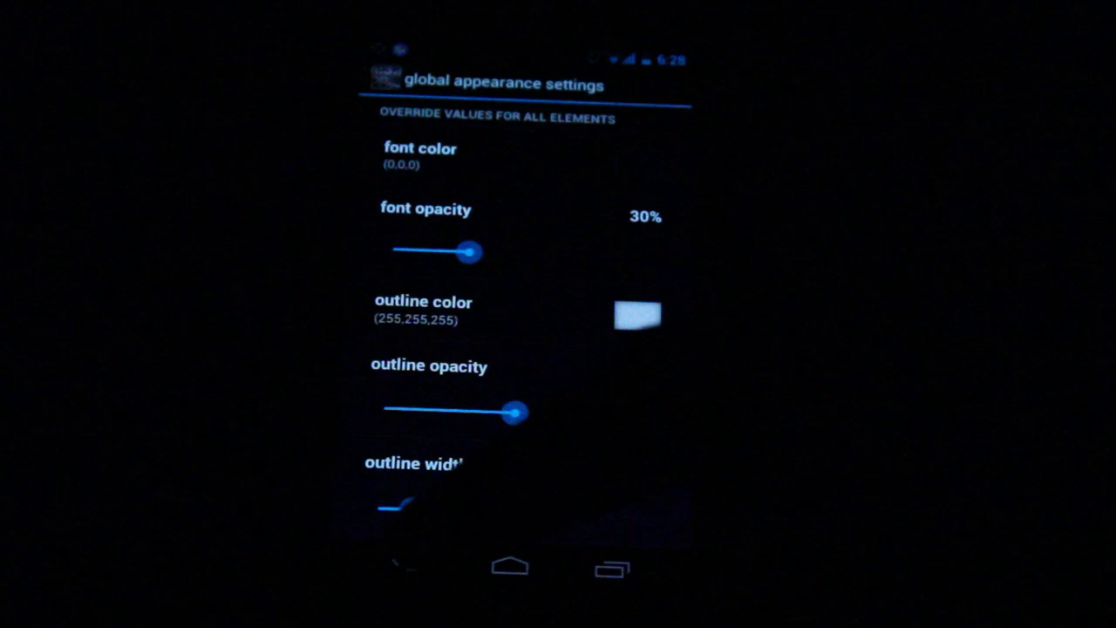
{"action": "left_click", "coordinate": [408, 565]}
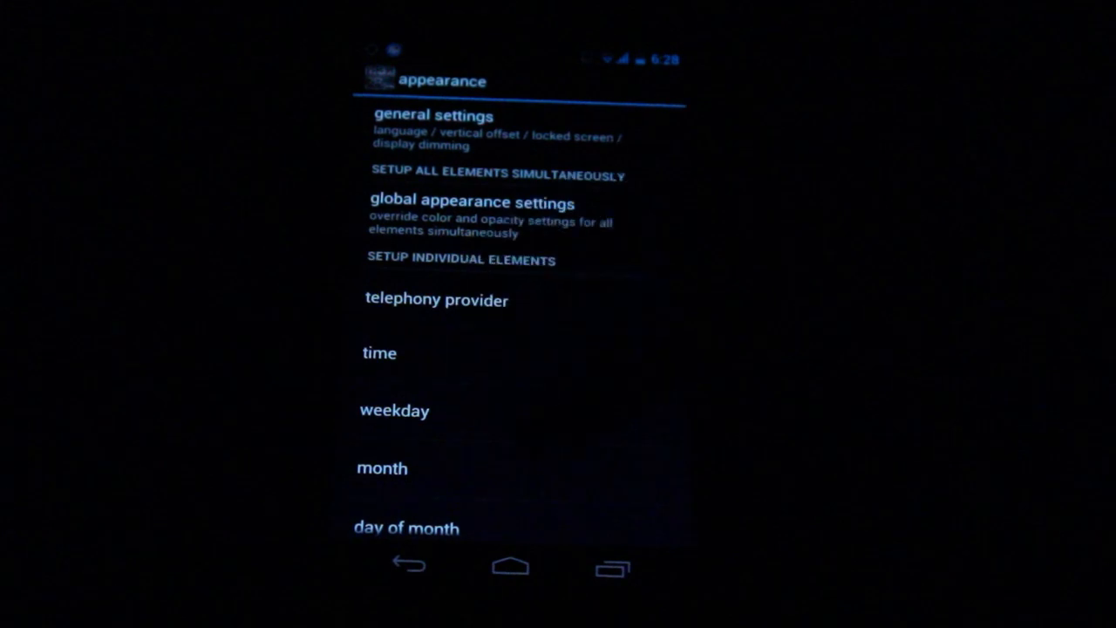
Review general settings: language, 32px portrait and 90px landscape vertical offsets, lock-screen options
{"action": "left_click", "coordinate": [433, 115]}
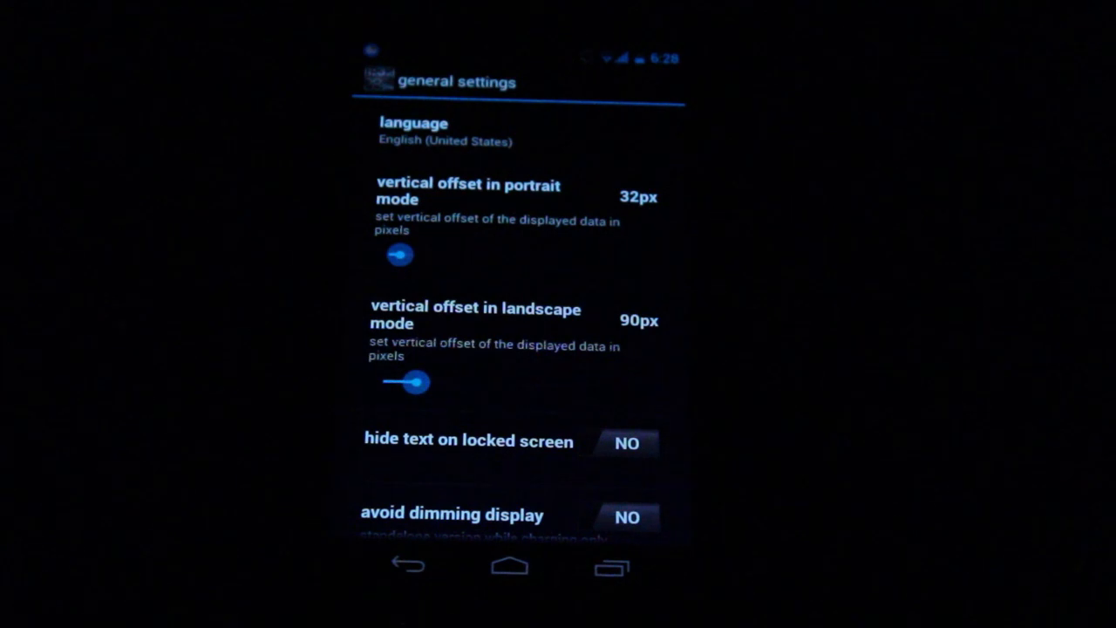
{"action": "scroll", "scroll_direction": "down", "scroll_amount": 3}
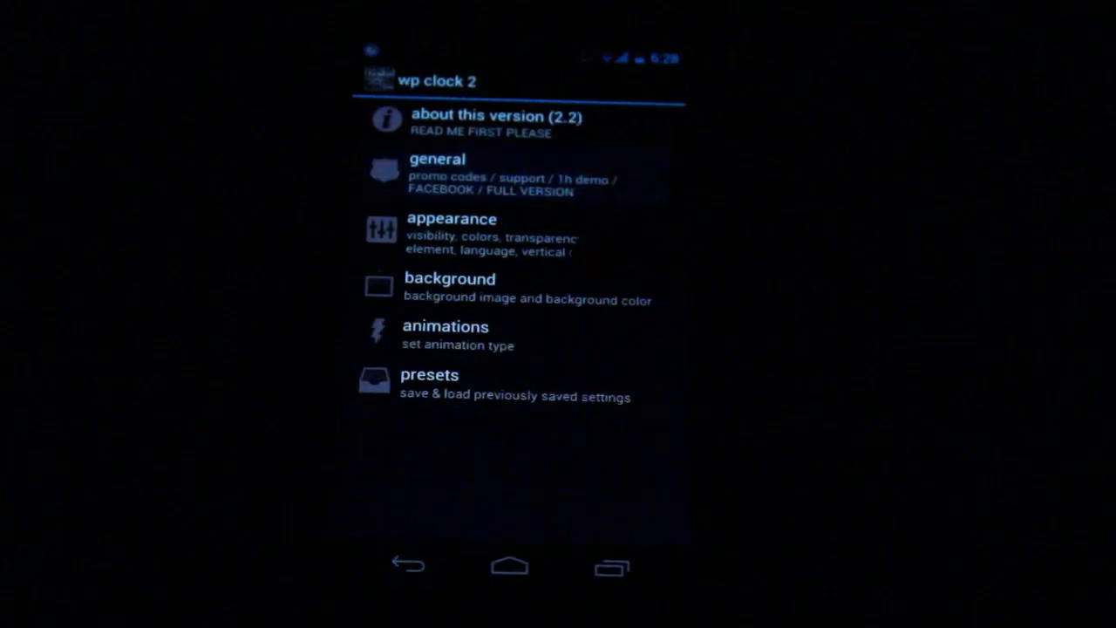
Set the text animation style to bounce on the animations page
{"action": "left_click", "coordinate": [435, 174]}
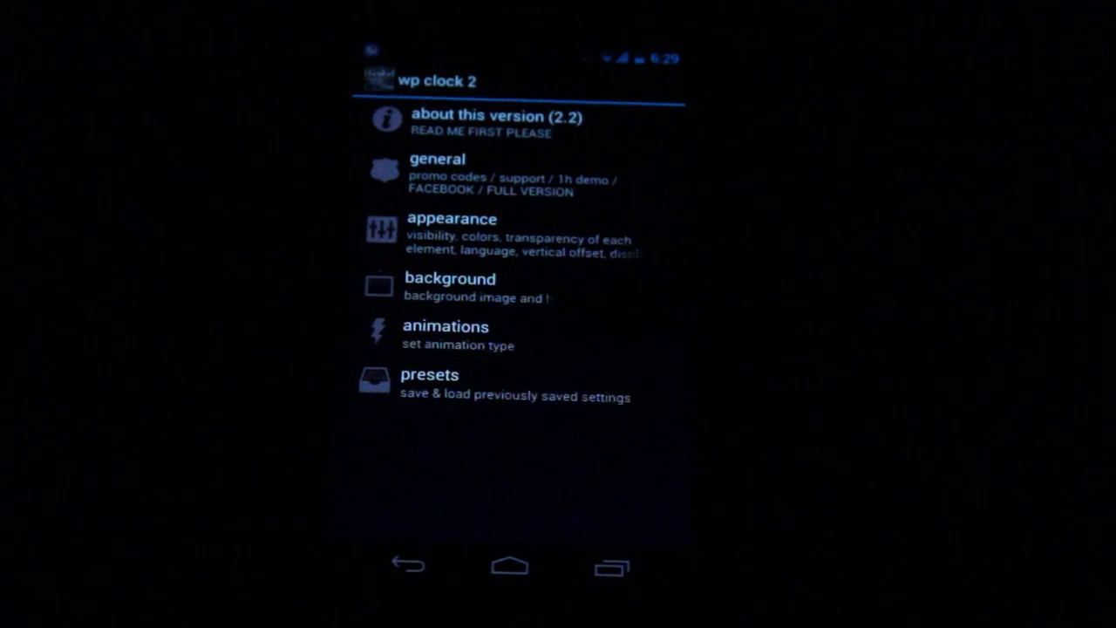
{"action": "left_click", "coordinate": [447, 335]}
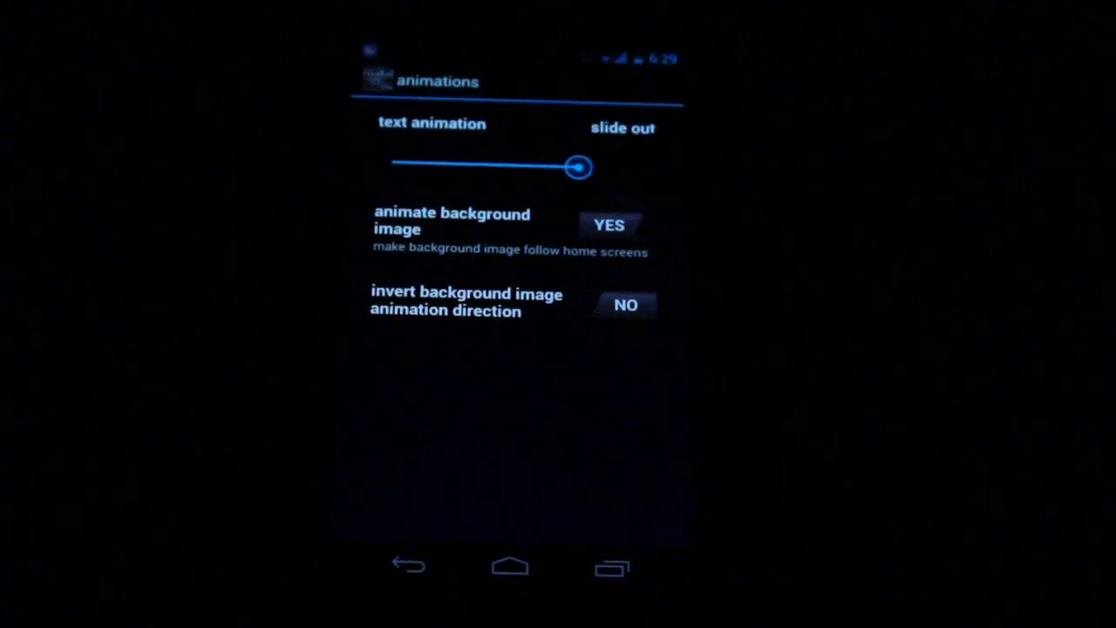
{"action": "left_click_drag", "start_coordinate": [579, 167], "coordinate": [509, 166]}
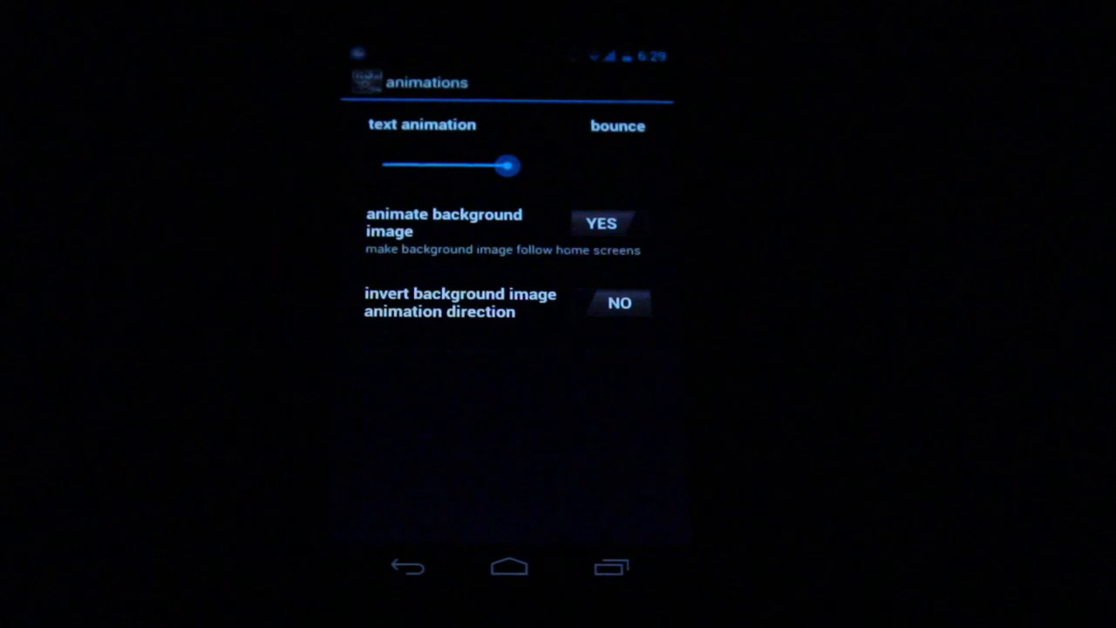